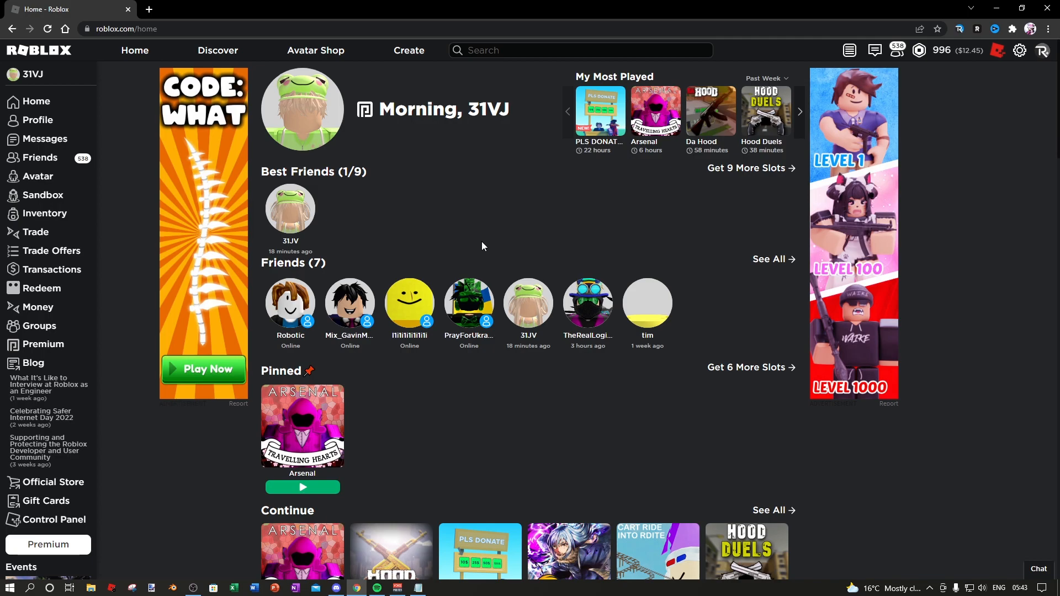
mouse_move(426, 255)
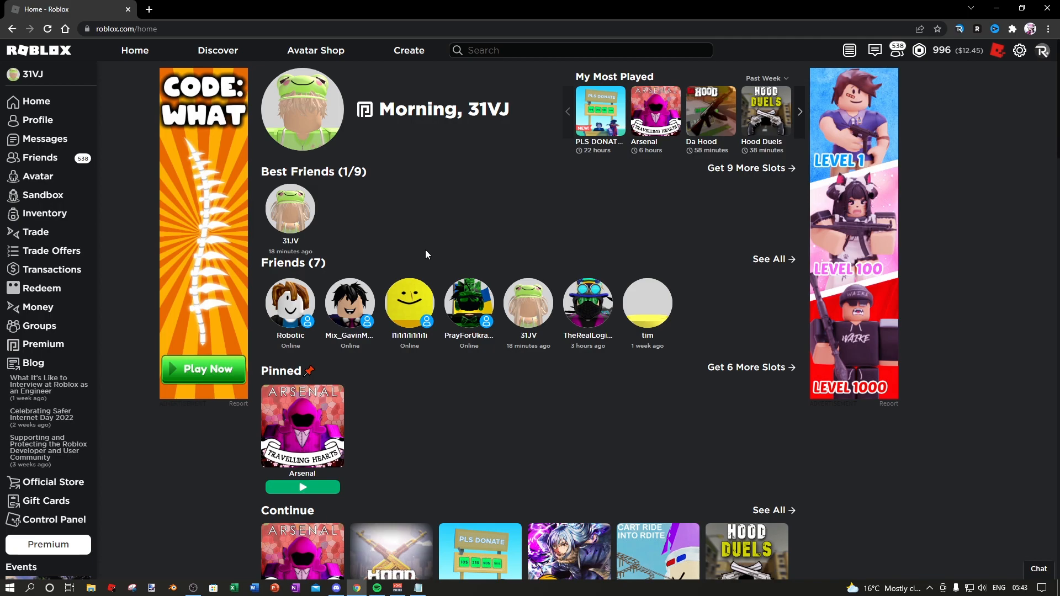
mouse_move(431, 278)
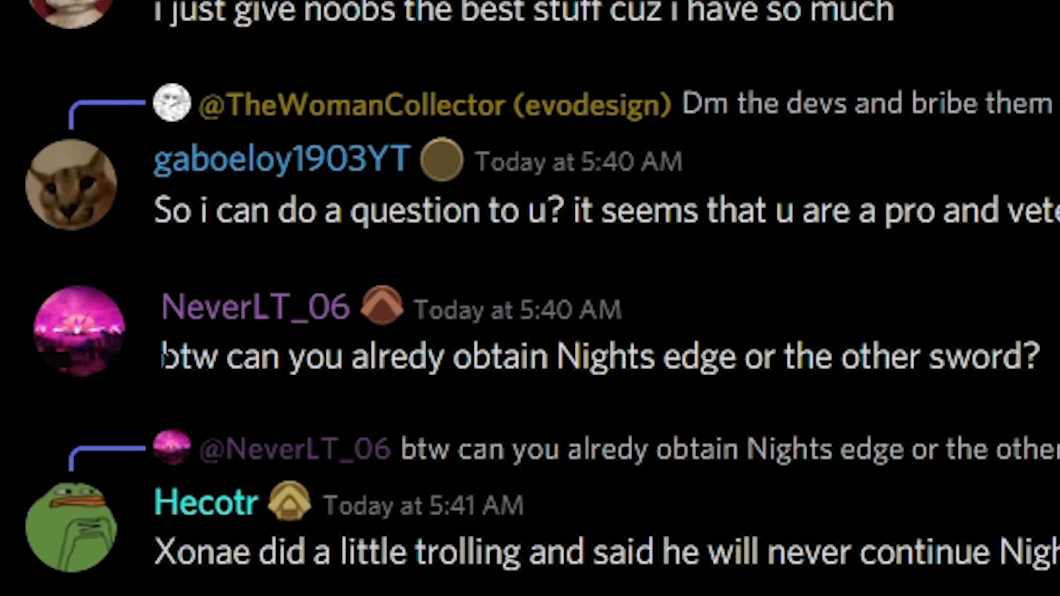
- Highlight the end of Hecotr's message stating the Nights Edge event will never continue
left_click_drag(162, 357, 646, 357)
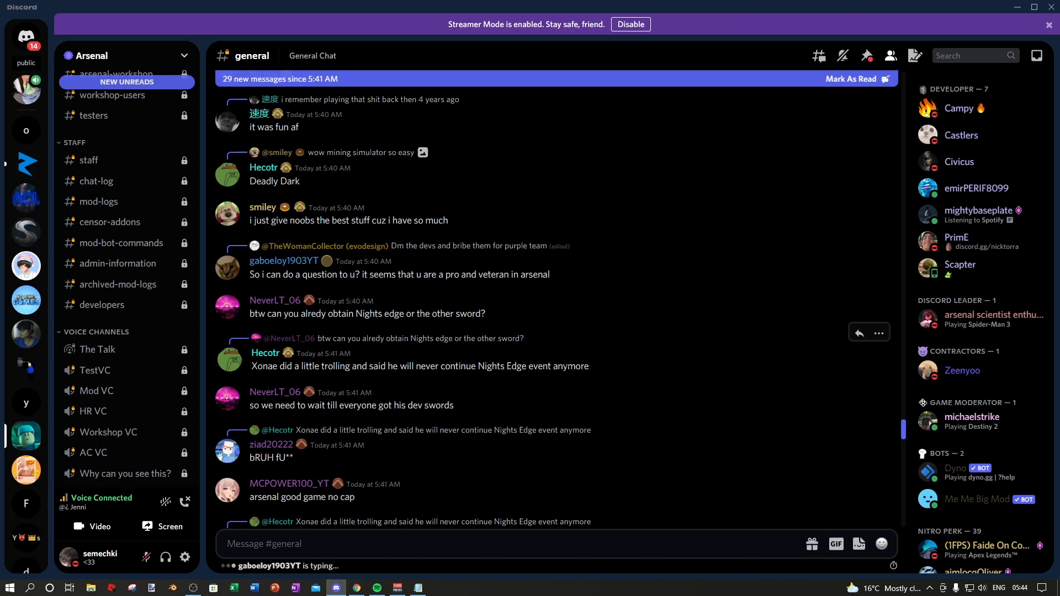
left_click_drag(394, 365, 587, 365)
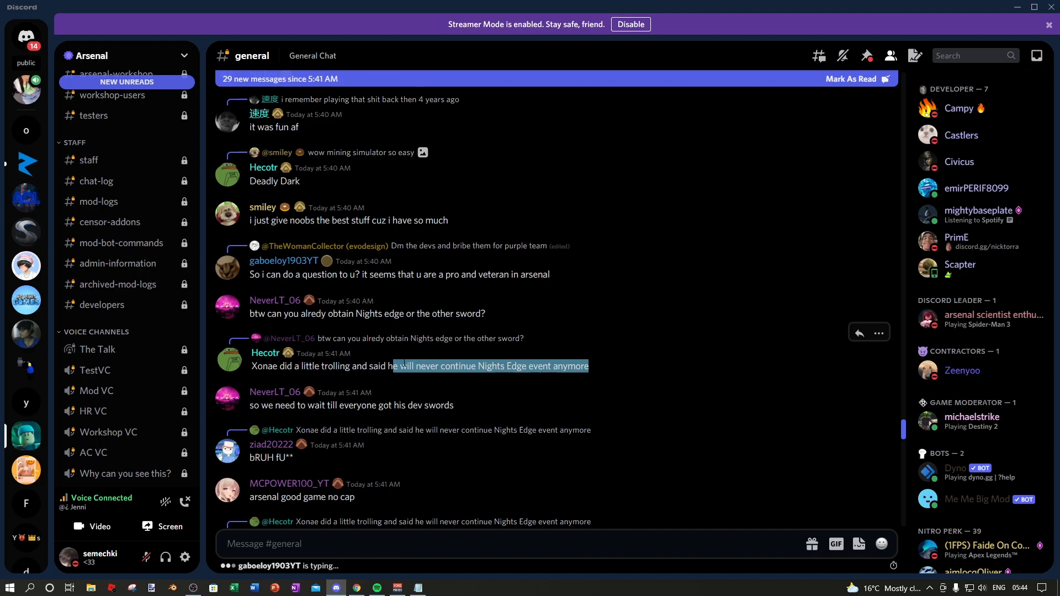